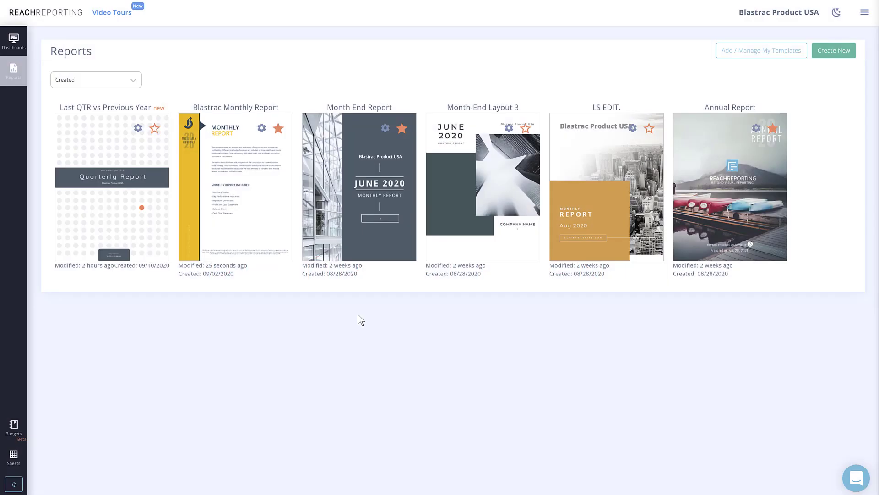
mouse_move(250, 201)
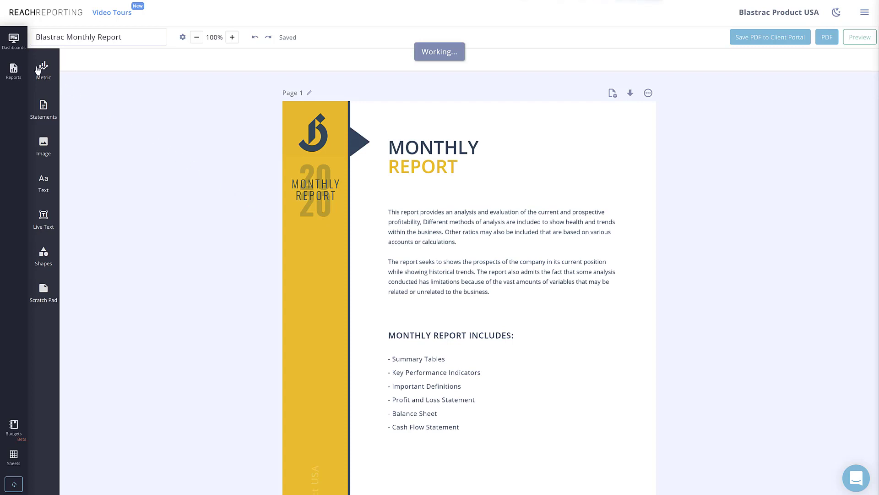
- Show the saved metric library filtered to Tables templates
click(43, 68)
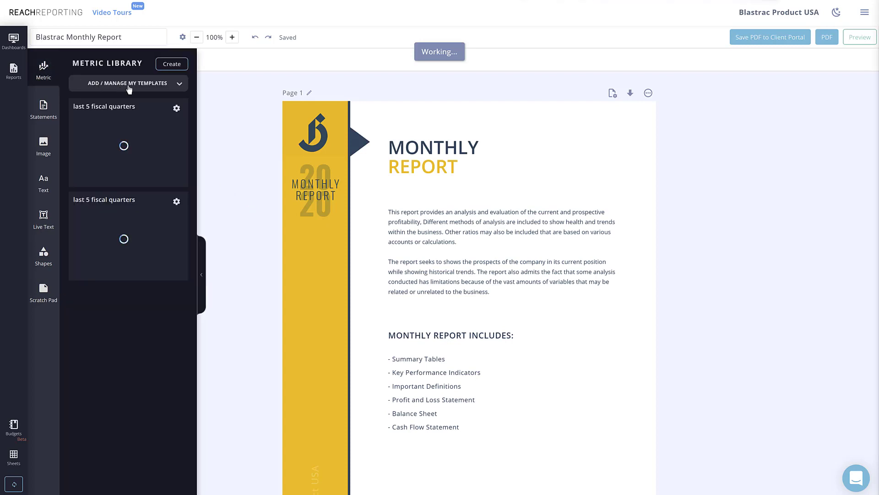
click(128, 83)
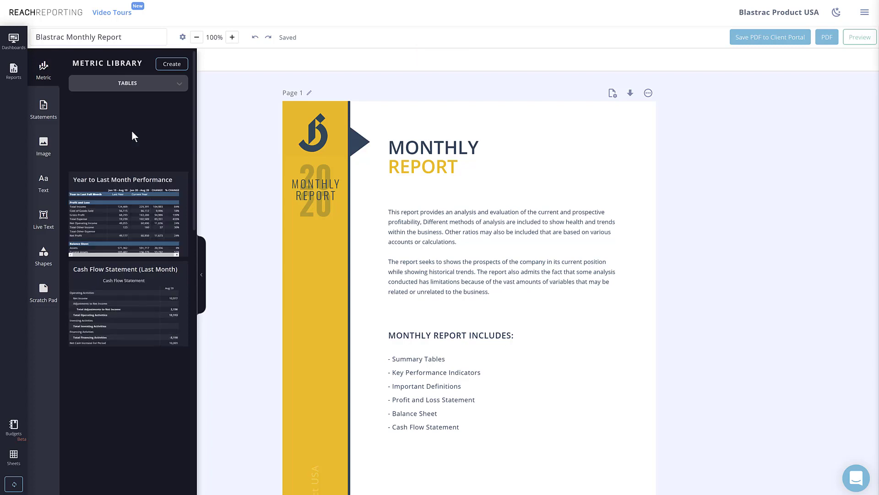
mouse_move(44, 117)
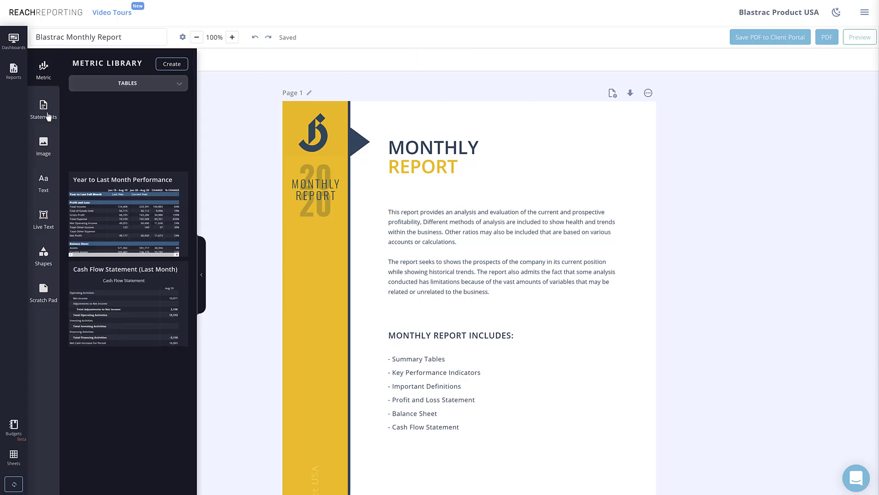
- Show the image library with blastrac-logo.png, preview placing it, and cancel uploading another image
click(43, 142)
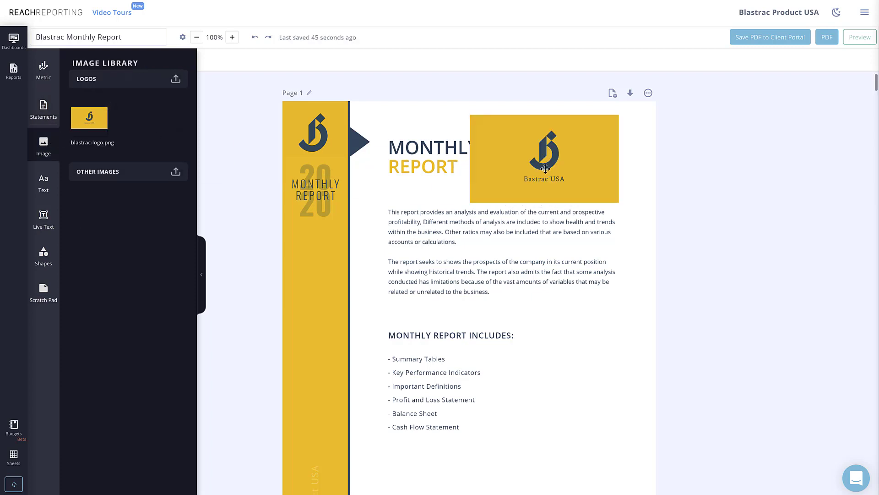
drag(544, 159, 462, 185)
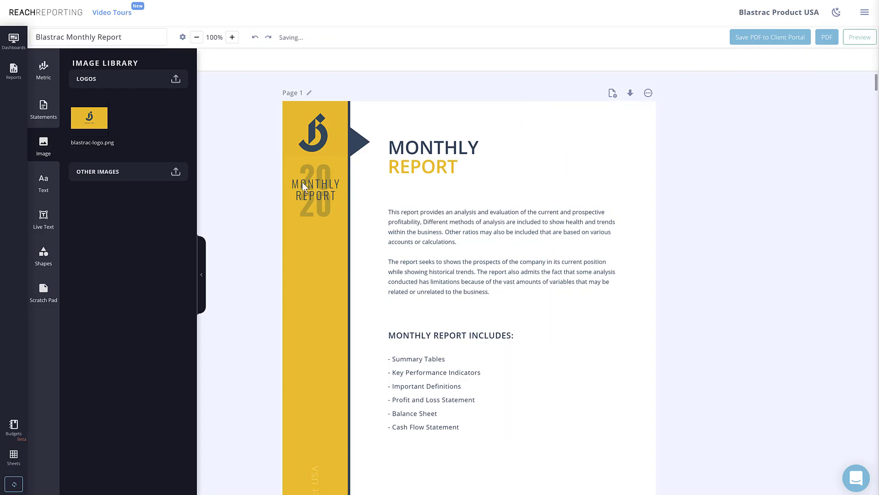
click(175, 172)
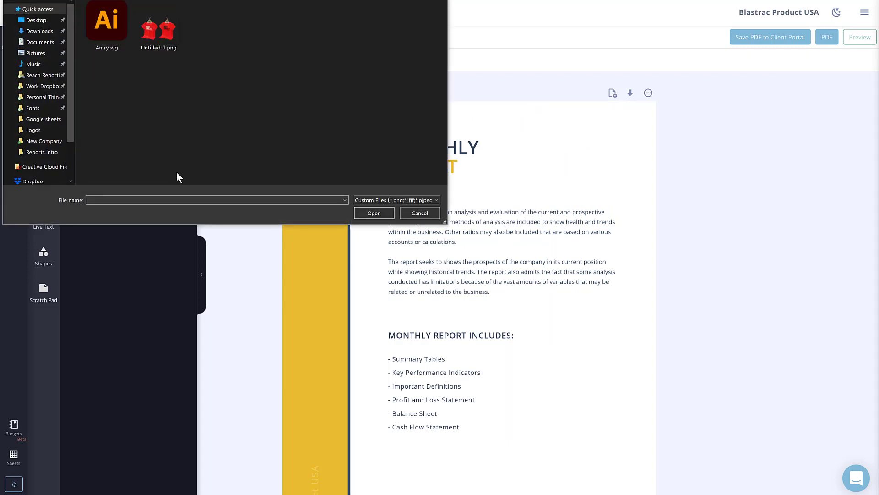
click(420, 213)
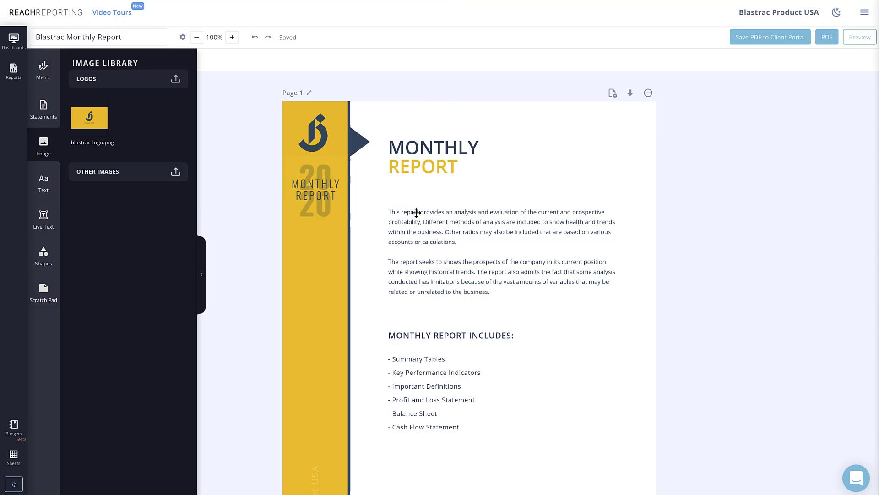
- Show the text blocks and switch their theme from Metro to Executive
click(43, 183)
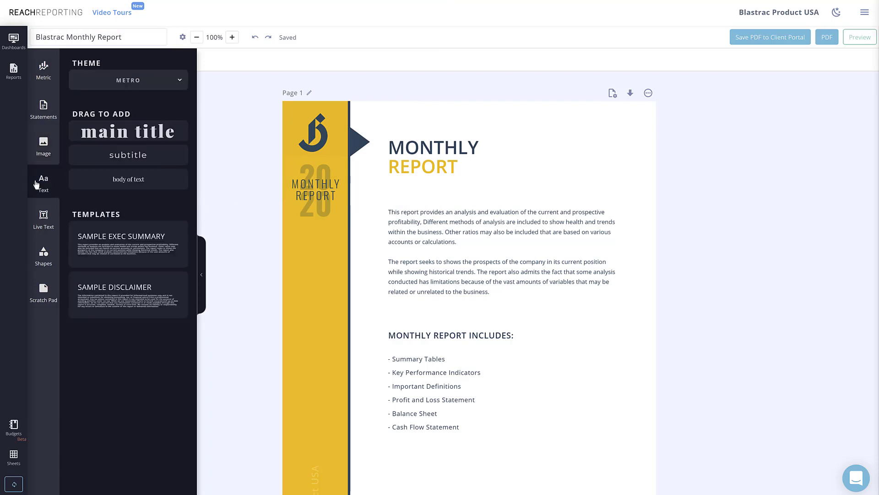
click(128, 80)
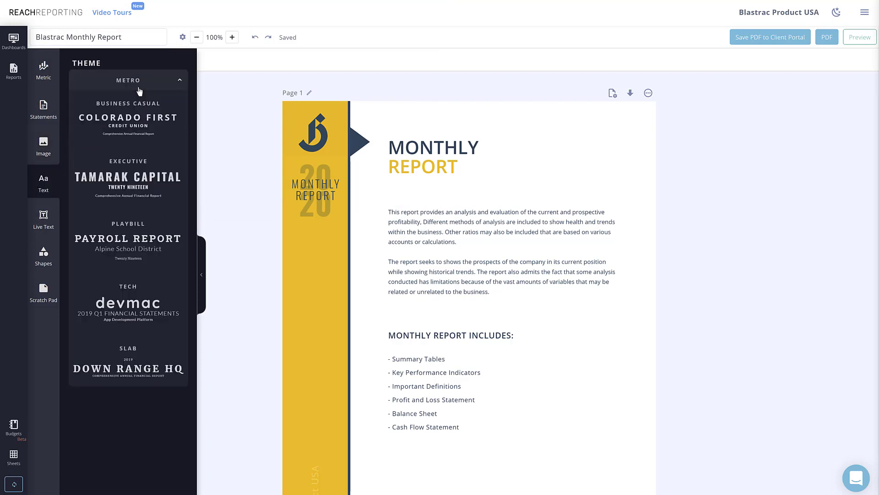
click(128, 81)
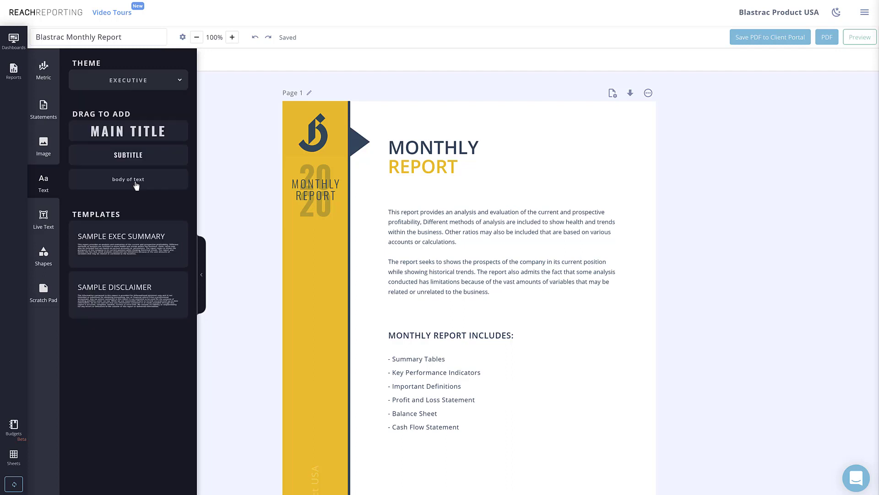
mouse_move(51, 227)
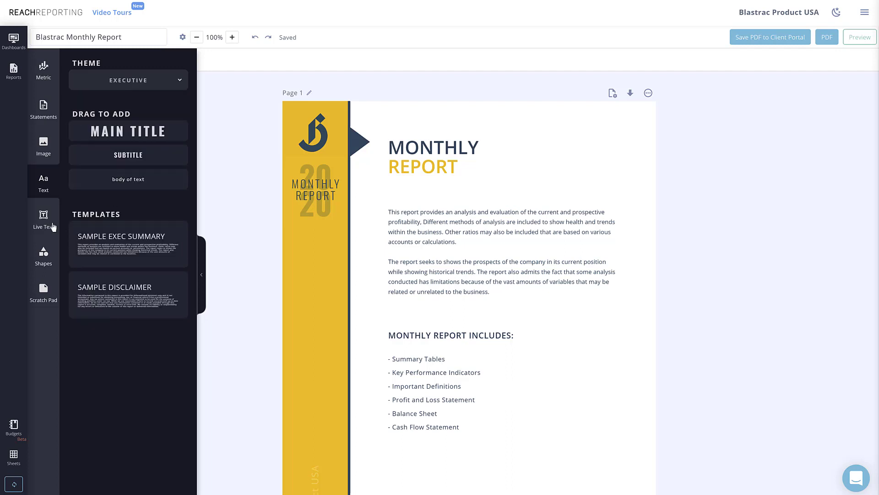
click(43, 214)
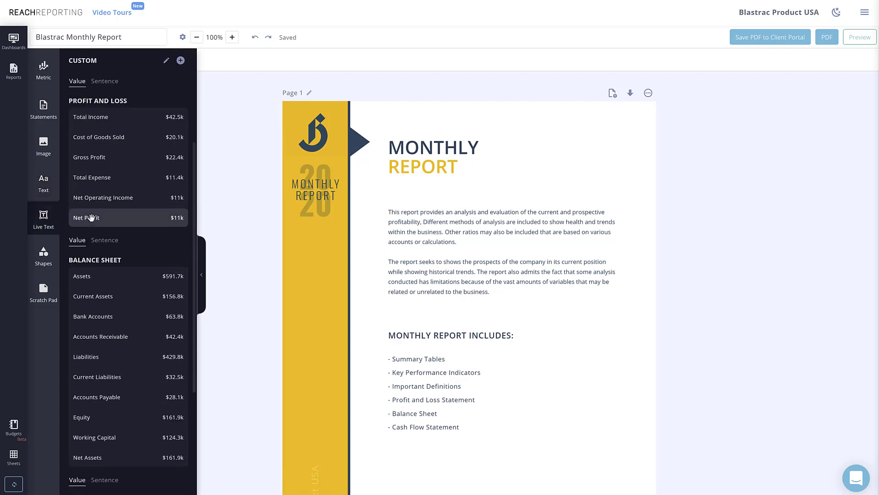
click(43, 254)
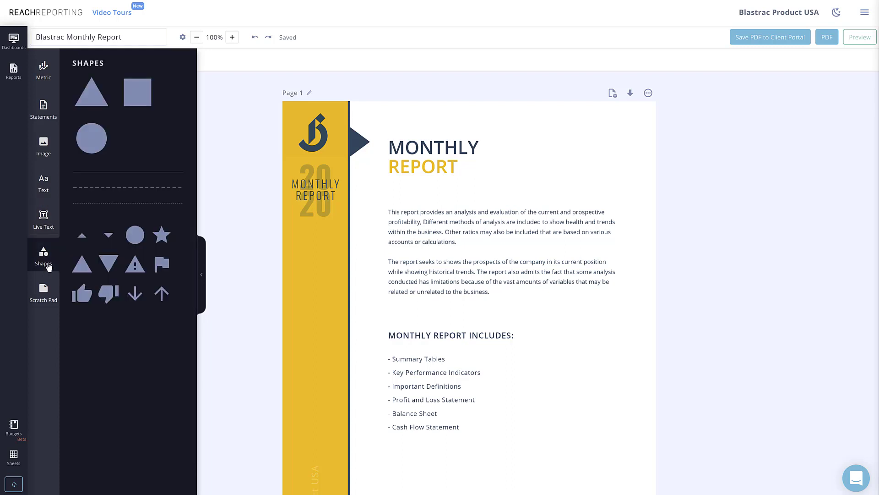
click(43, 291)
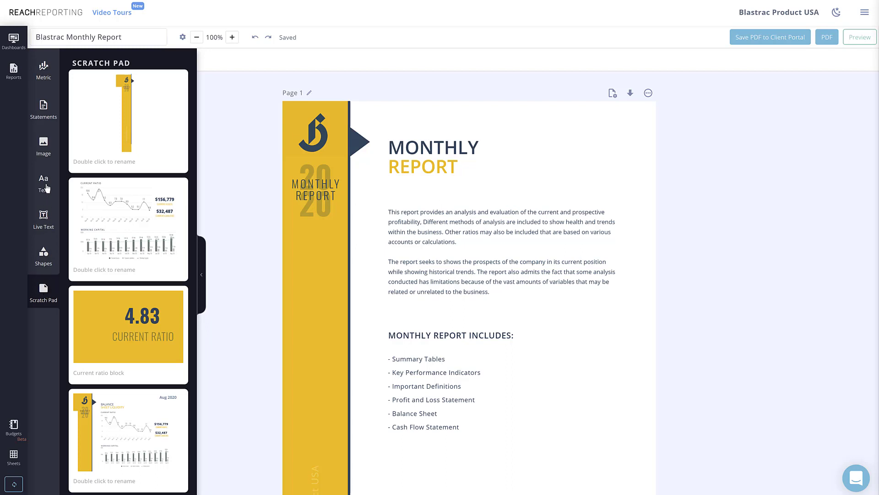
click(43, 183)
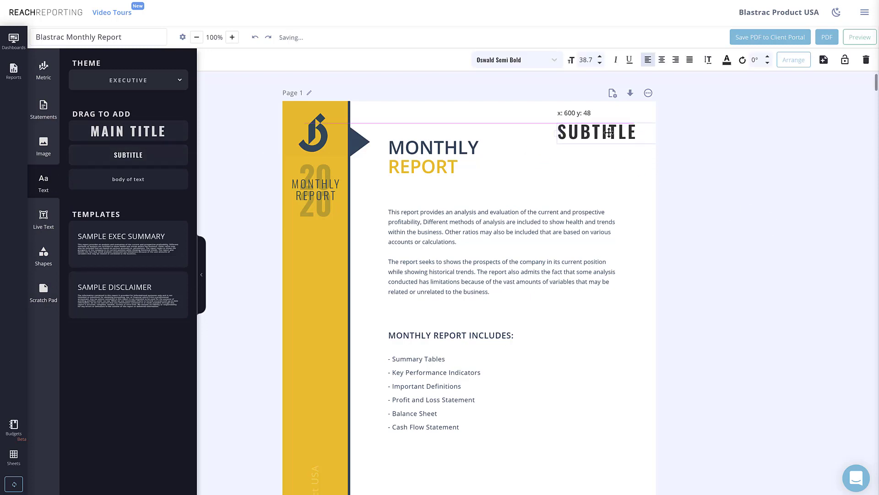
- Place a subtitle block top-right on the cover page reading 'AUG 2020'
drag(605, 132, 603, 133)
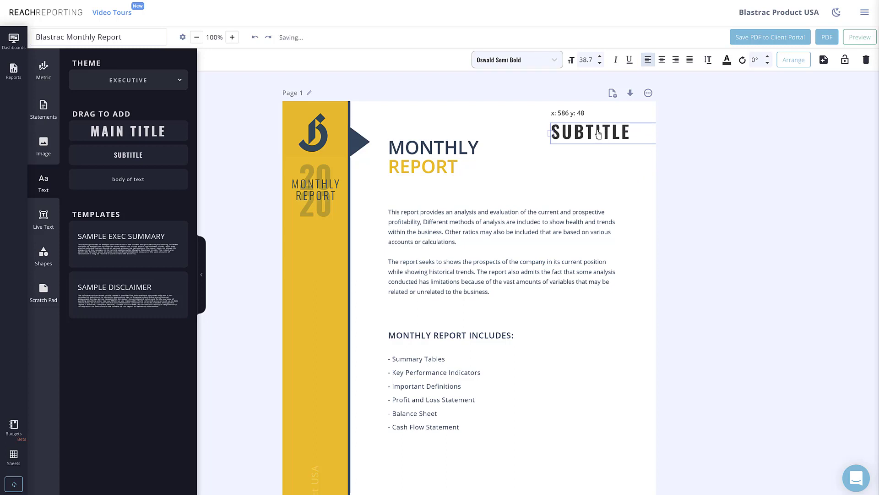
double_click(589, 133)
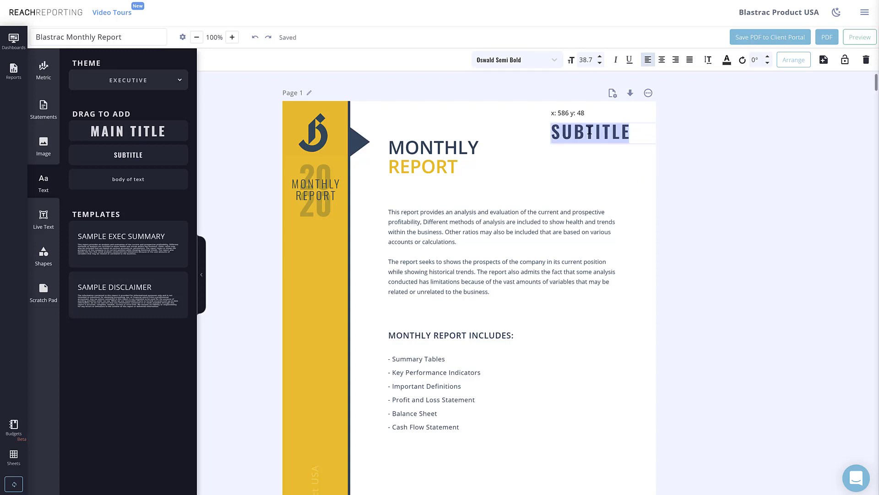
text(AUG 20)
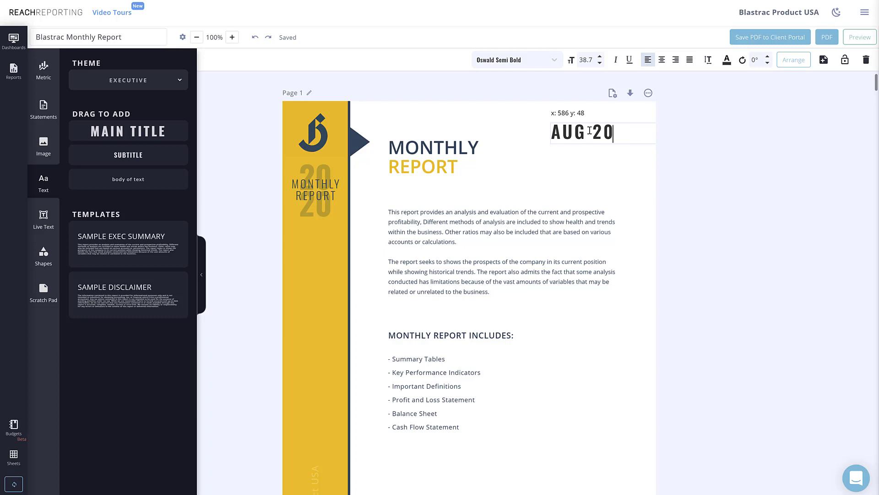
click(435, 156)
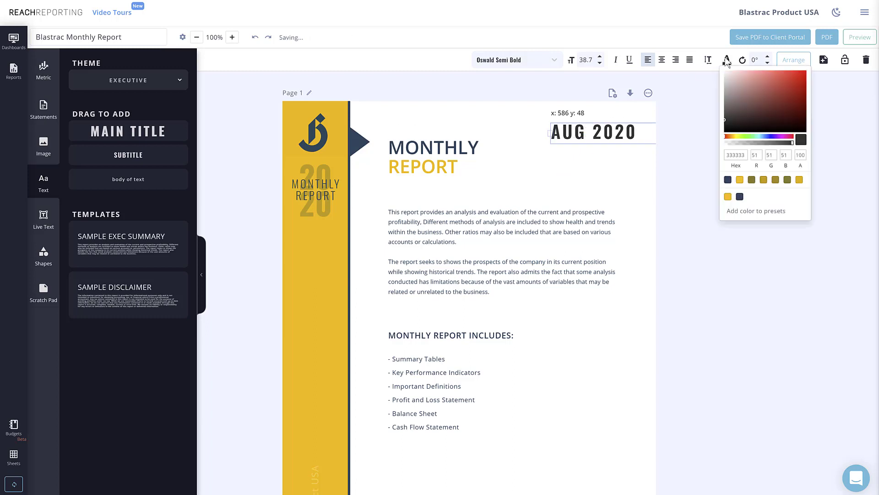
- Recolour the 'AUG 2020' subtitle gray and set its typeface to Open Sans Bold
click(798, 93)
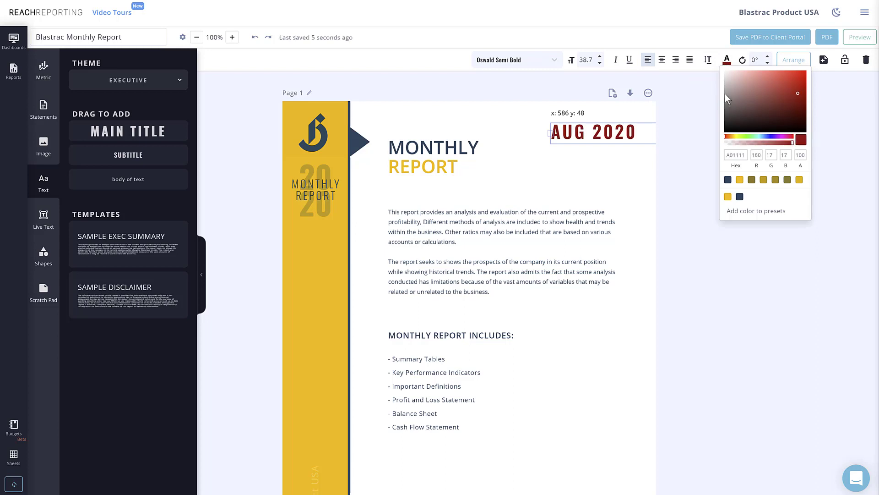
click(728, 99)
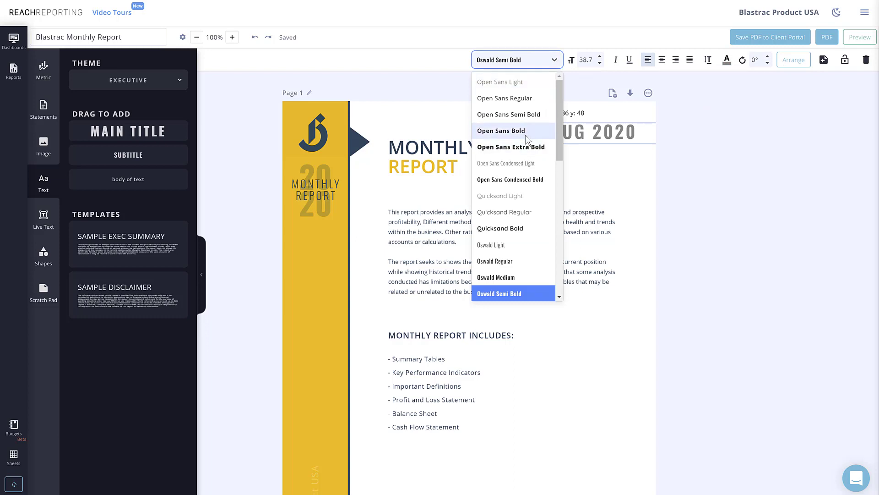
click(500, 130)
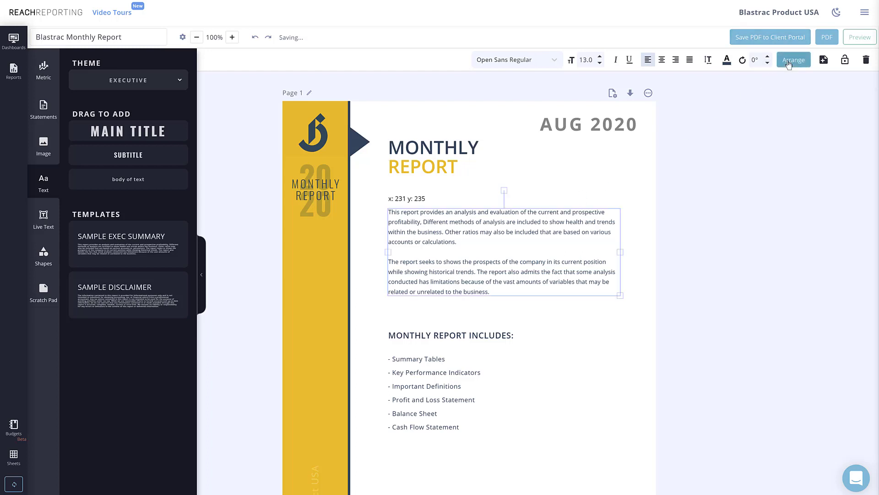
- Delete the 'Monthly Report Includes' heading and bullet list from the cover page
click(794, 60)
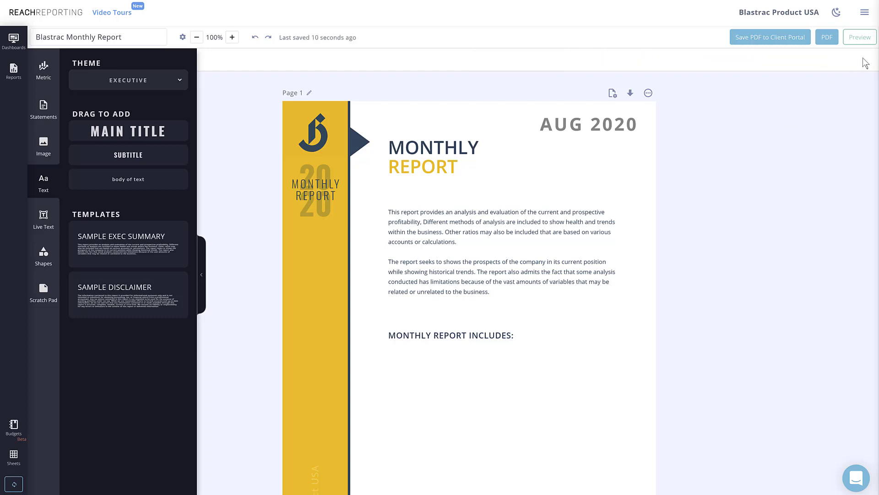
click(450, 335)
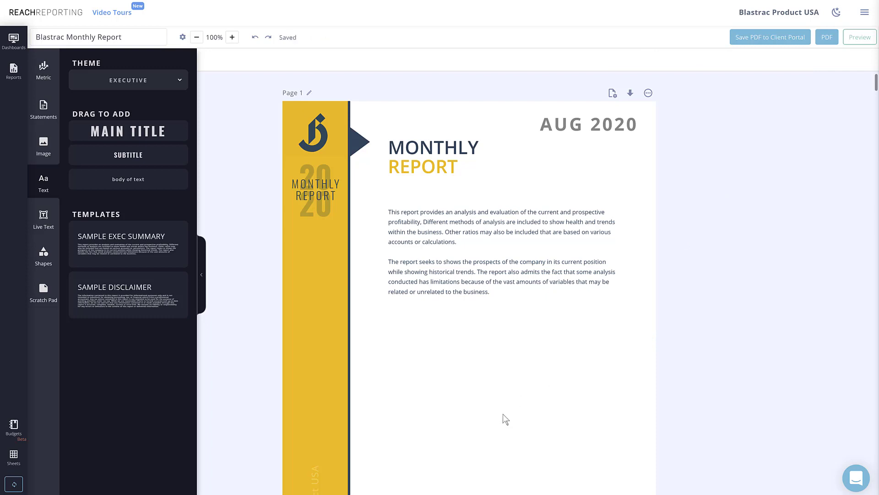
mouse_move(533, 341)
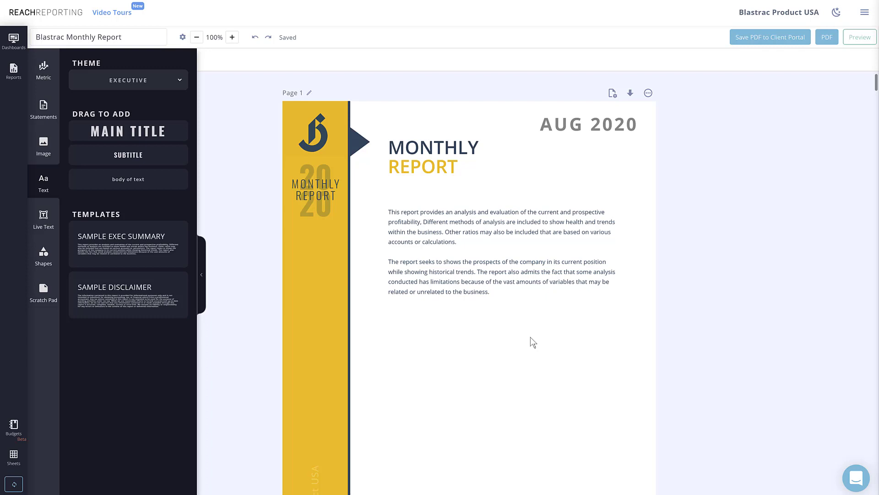
- Collapse the text blocks panel so only the finished cover page shows
click(201, 275)
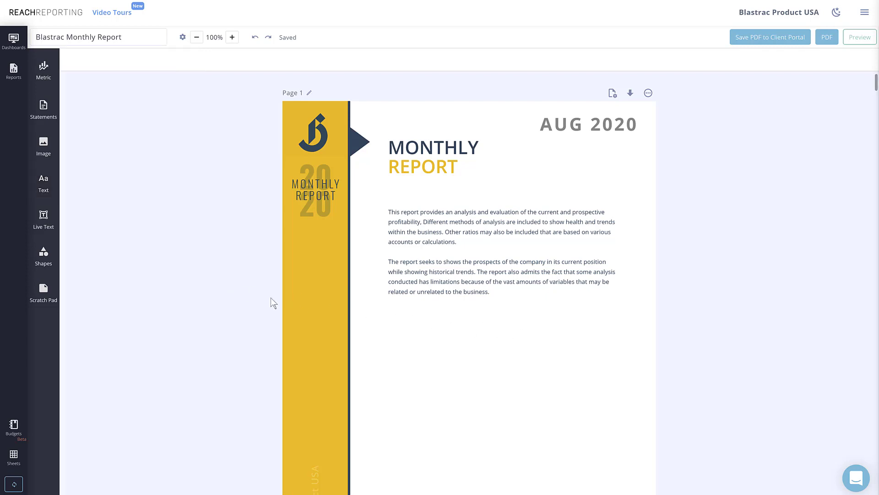
mouse_move(502, 369)
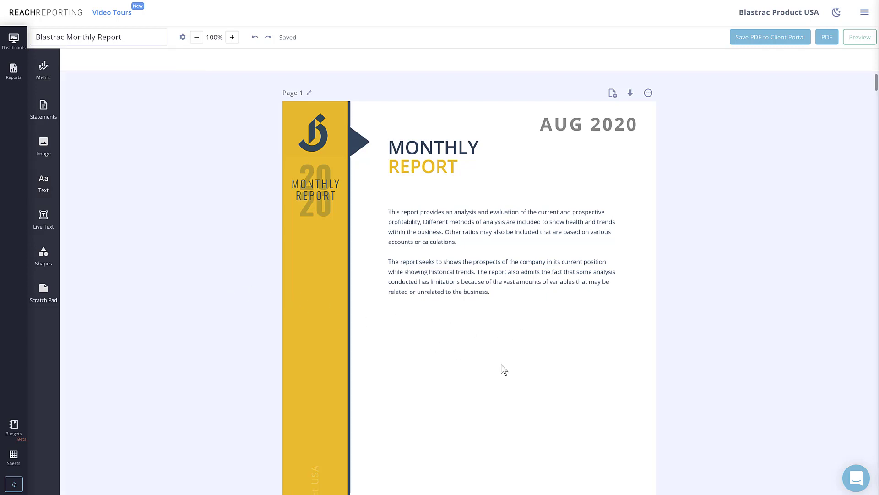